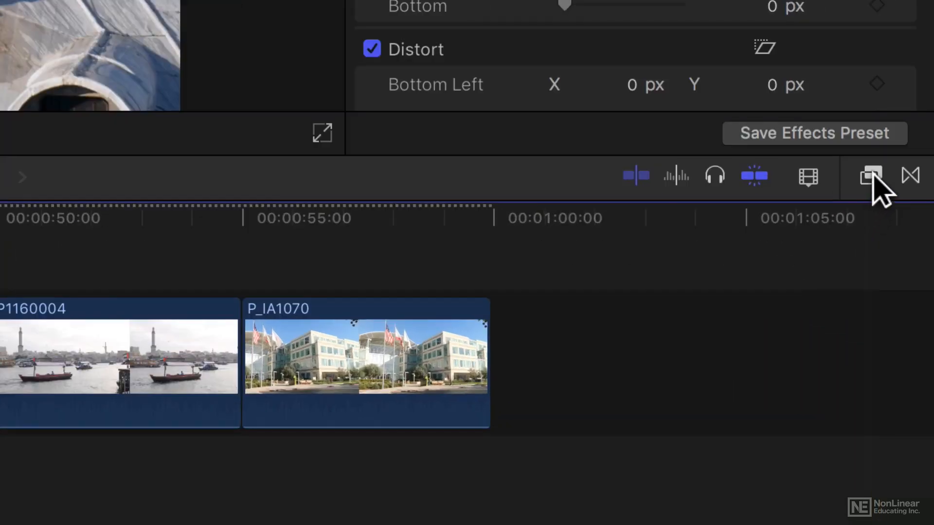
# Open the Effects browser beside the timeline and scroll through its video effect categories.
pyautogui.click(870, 176)
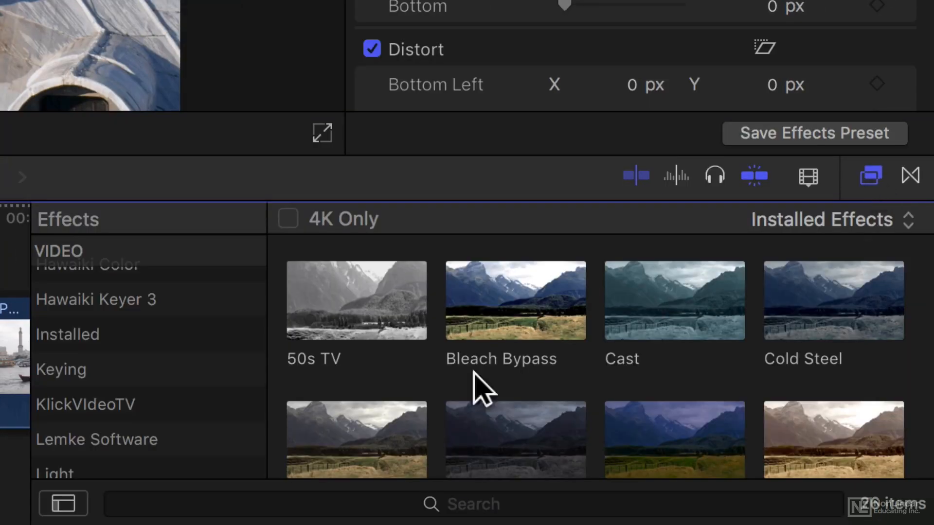
pyautogui.scroll(-3)
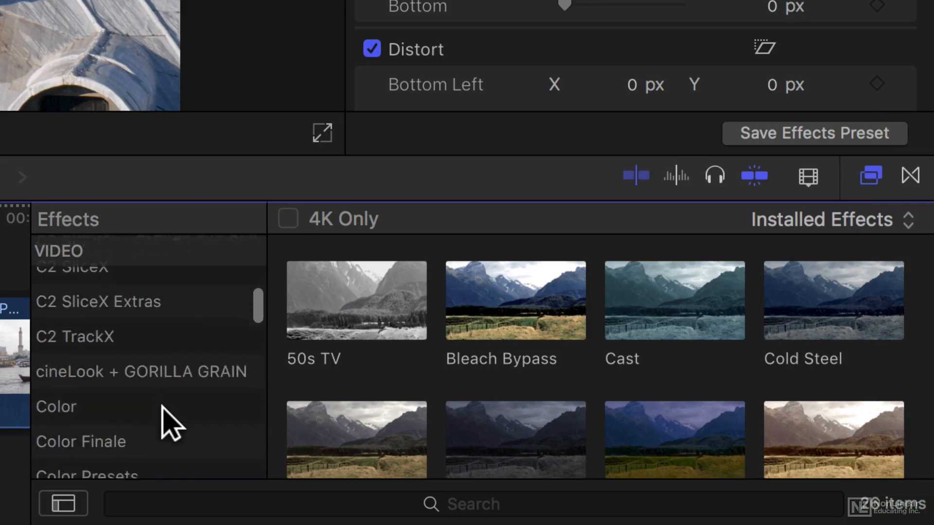
pyautogui.scroll(-3)
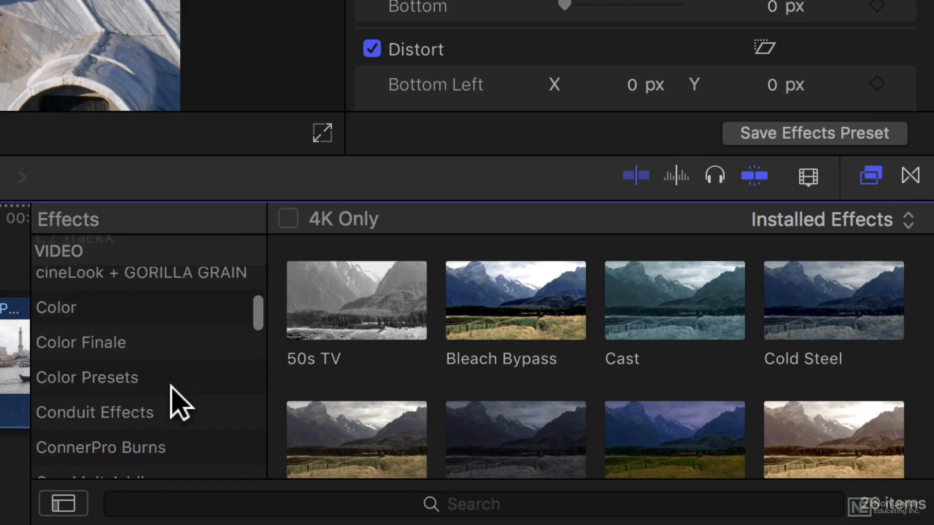
# Show the Color Presets category and scroll its look thumbnails.
pyautogui.click(87, 377)
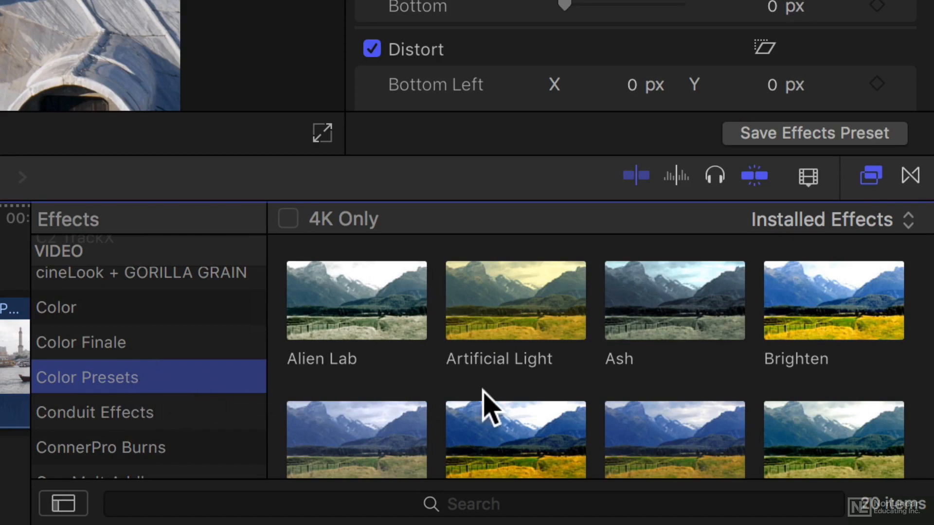
pyautogui.scroll(-3)
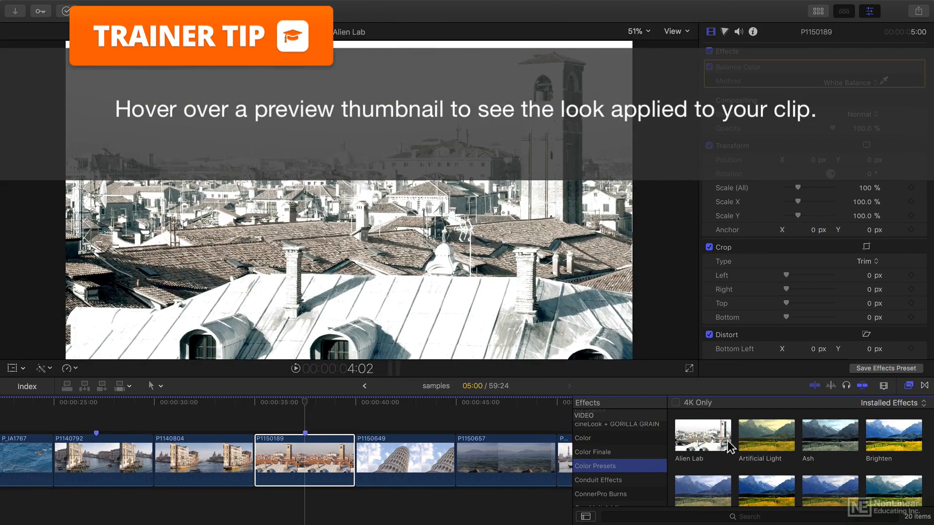
pyautogui.moveTo(829, 442)
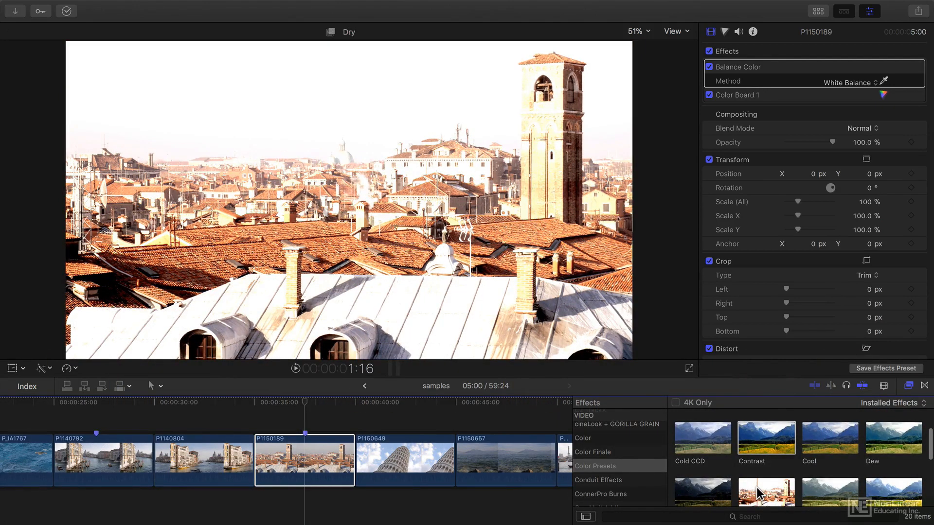
# Apply the Night color preset to the Venice rooftop clip, adding Color Board 2.
pyautogui.doubleClick(766, 456)
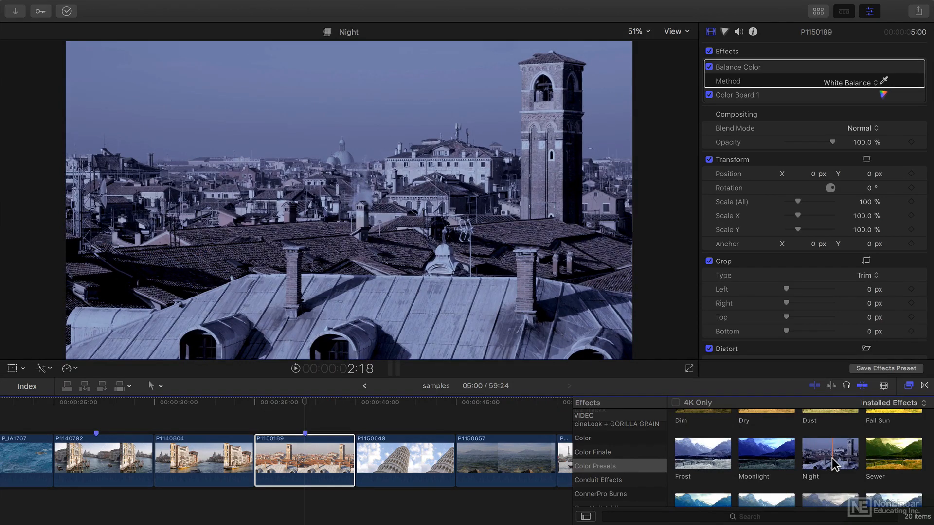
pyautogui.click(829, 454)
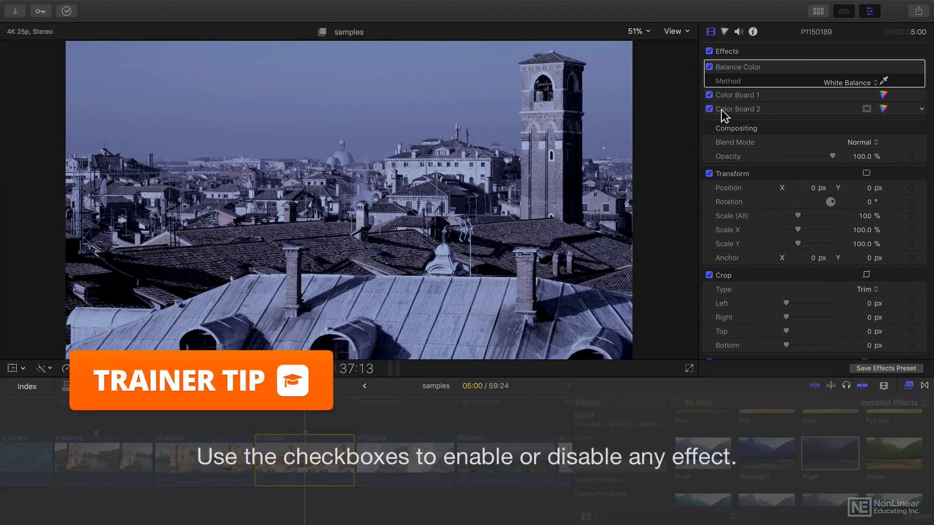
# Uncheck both Color Board effects in the Video inspector to disable them.
pyautogui.click(709, 95)
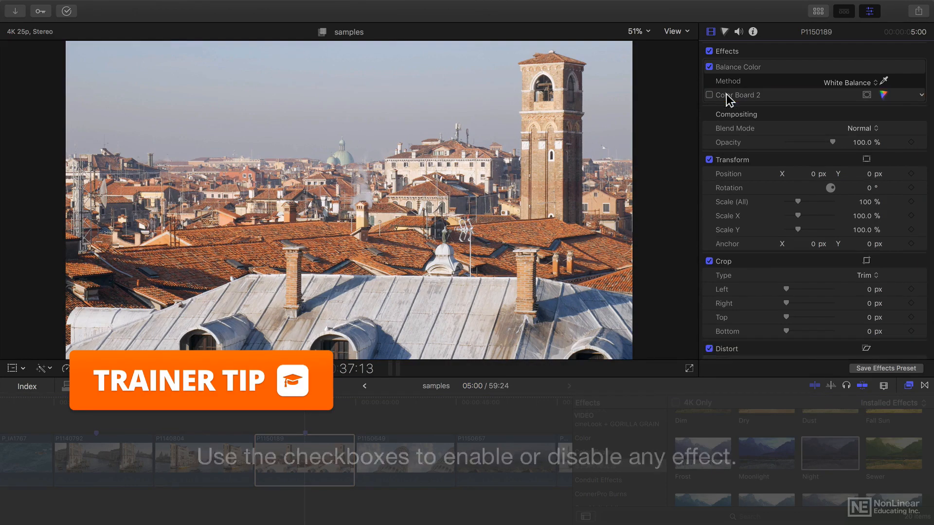
pyautogui.click(745, 95)
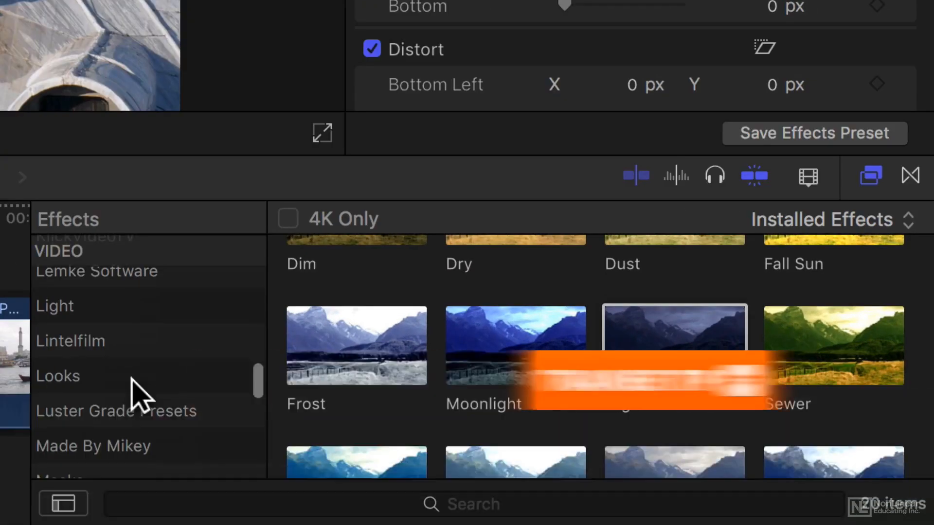
# Show the Looks category and preview Night Vision and Old World on the rooftop clip.
pyautogui.click(58, 376)
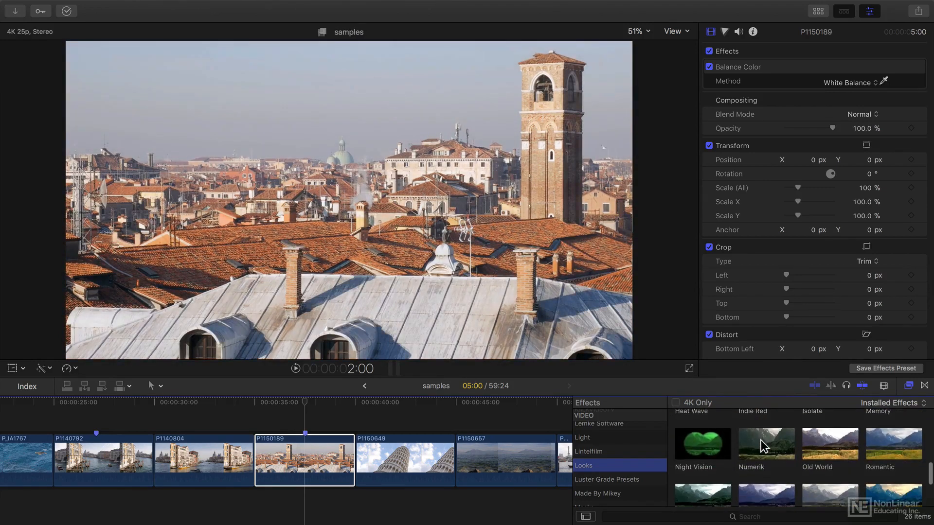
pyautogui.doubleClick(701, 444)
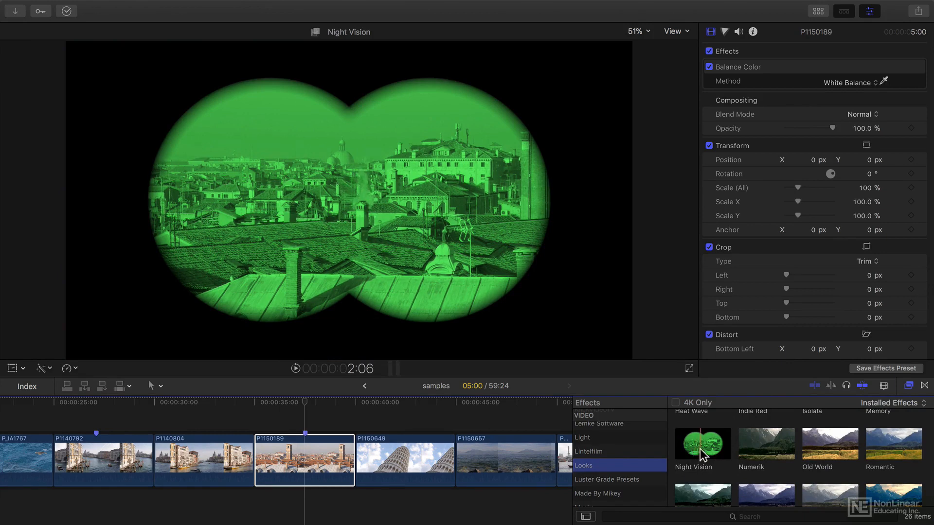
pyautogui.click(829, 444)
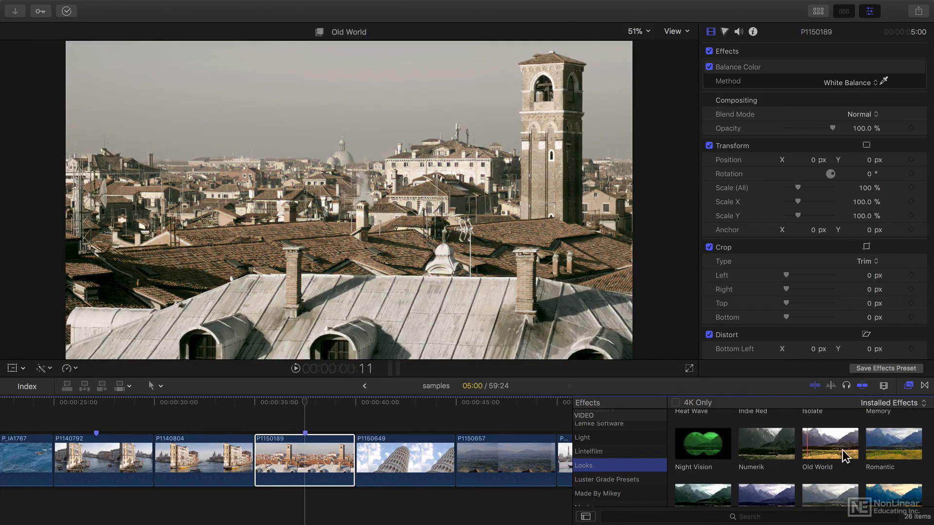
pyautogui.click(892, 444)
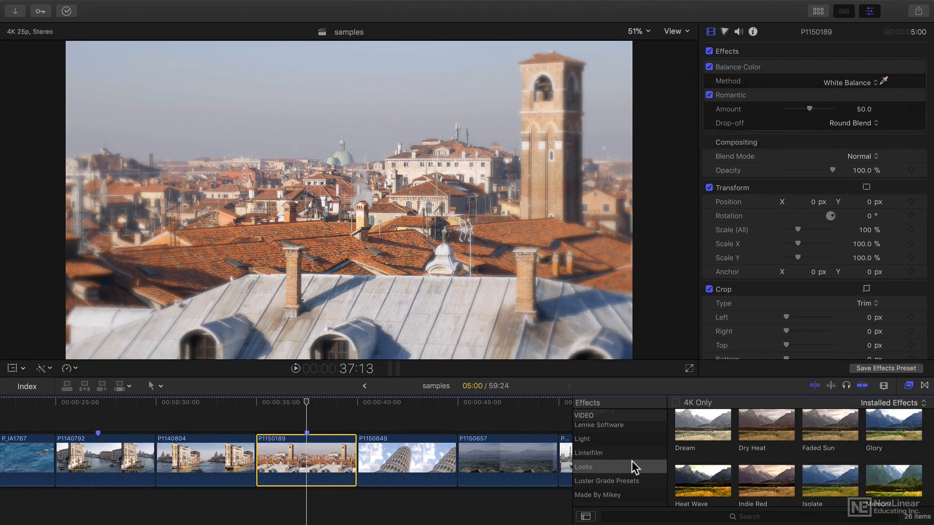
# Scroll the Effects browser to further categories such as Dashwood, keeping the Romantic look.
pyautogui.scroll(-3)
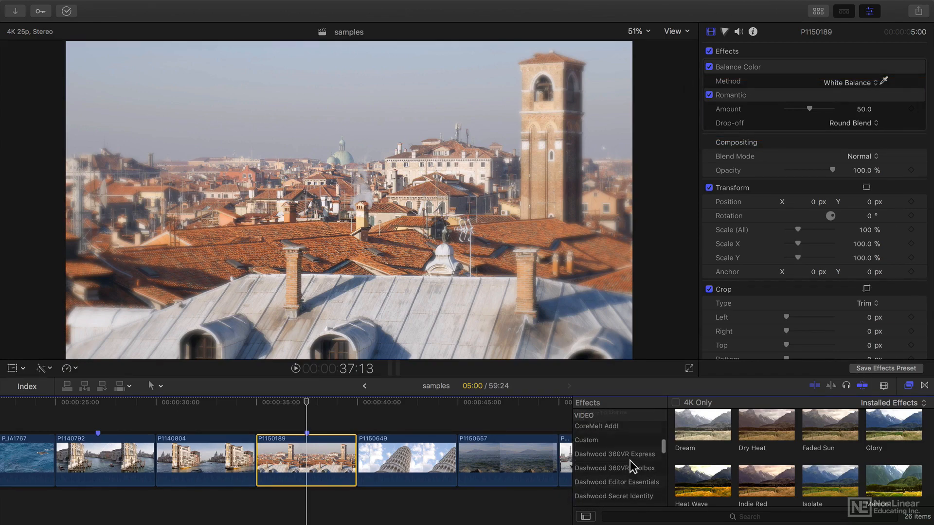